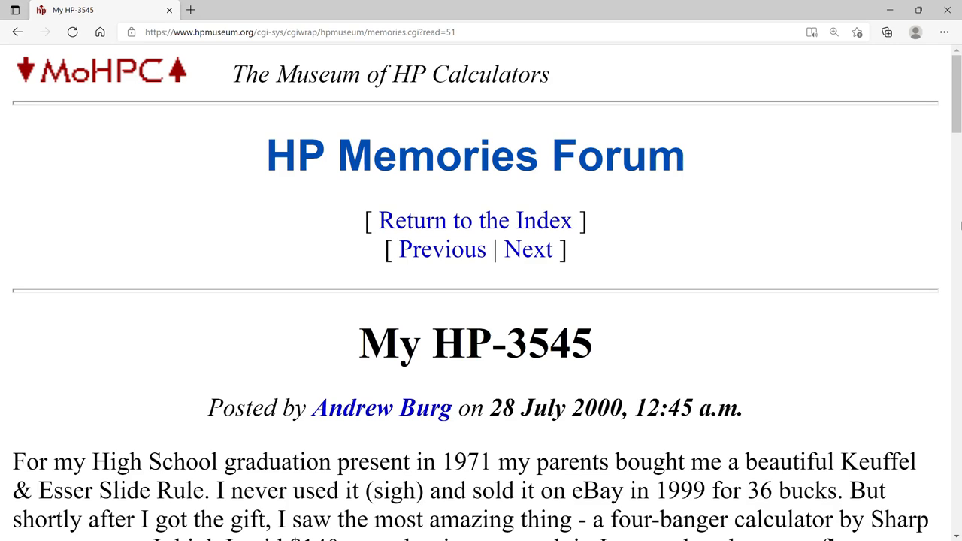
pyautogui.scroll(-3)
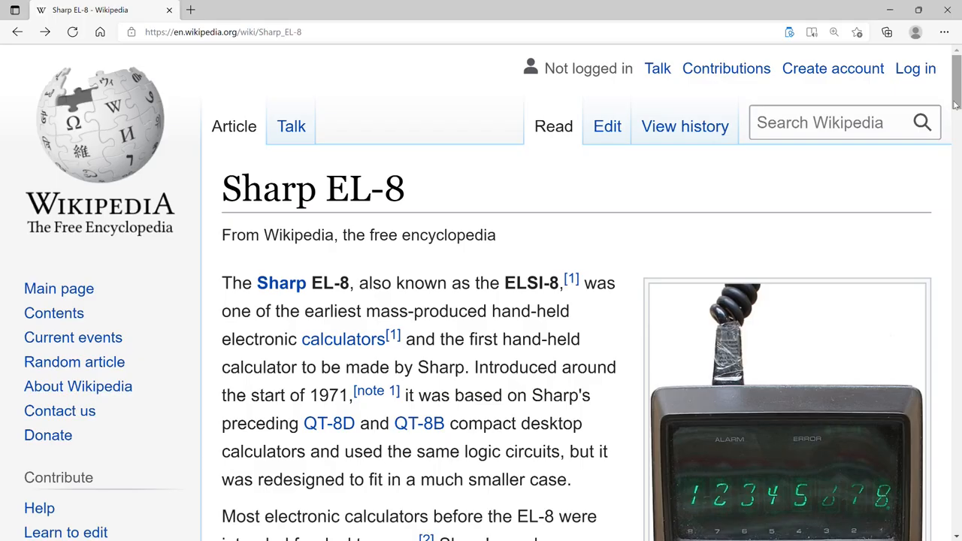
pyautogui.scroll(-3)
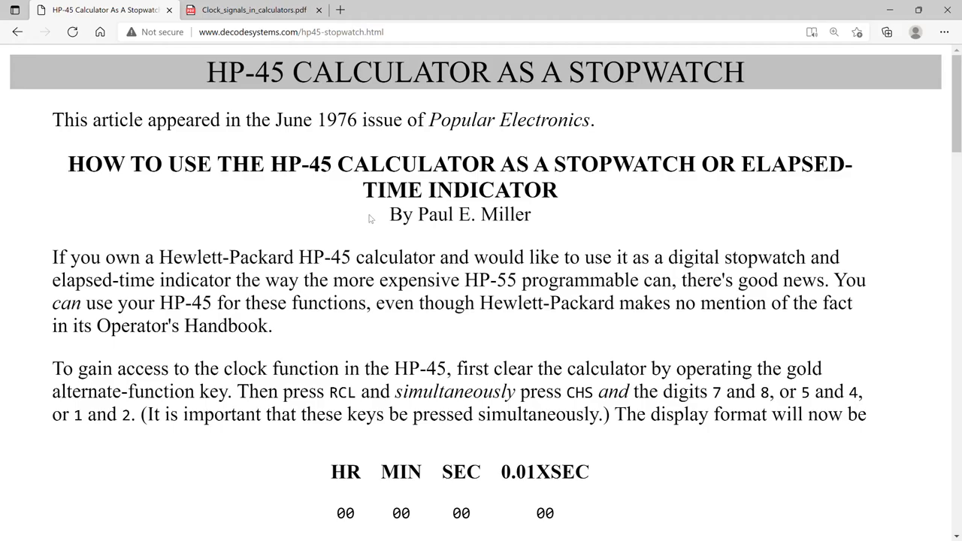
pyautogui.scroll(-3)
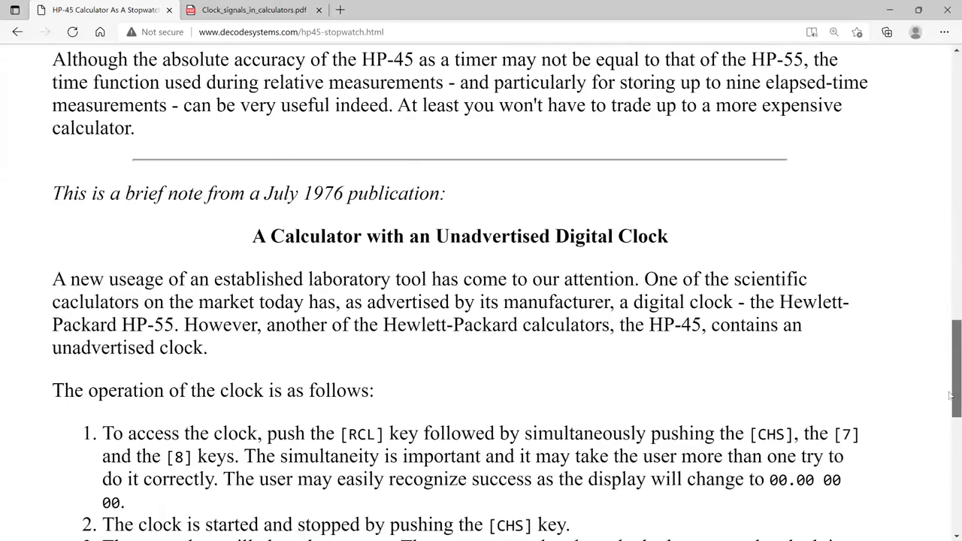
pyautogui.scroll(-3)
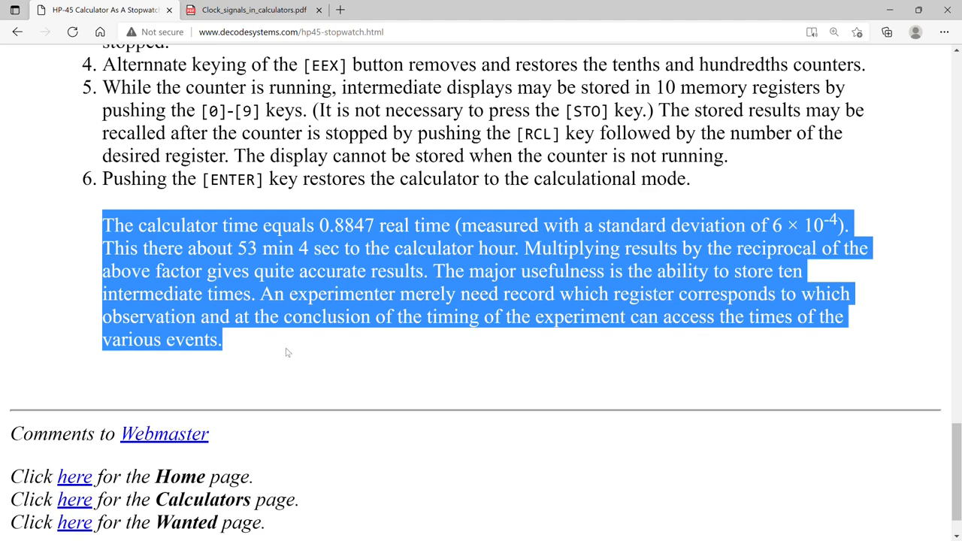